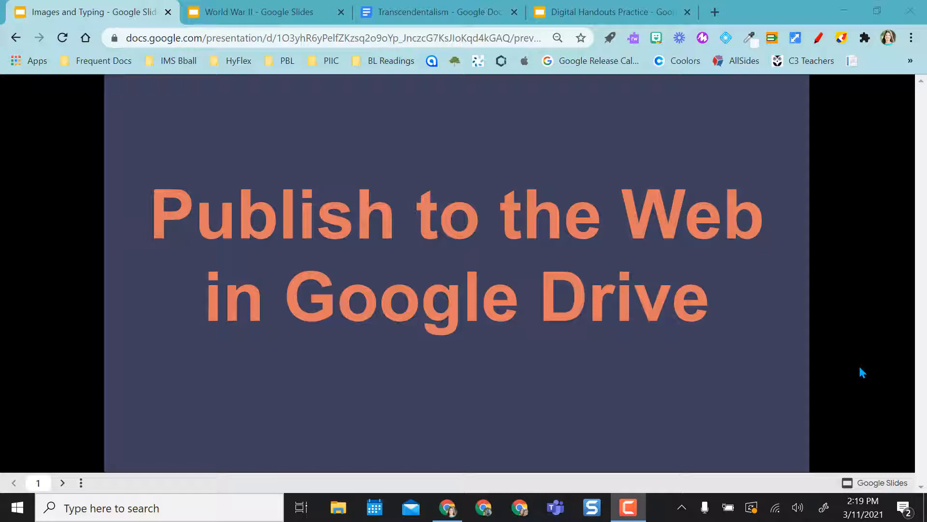
{"action": "mouse_move", "coordinate": [324, 153]}
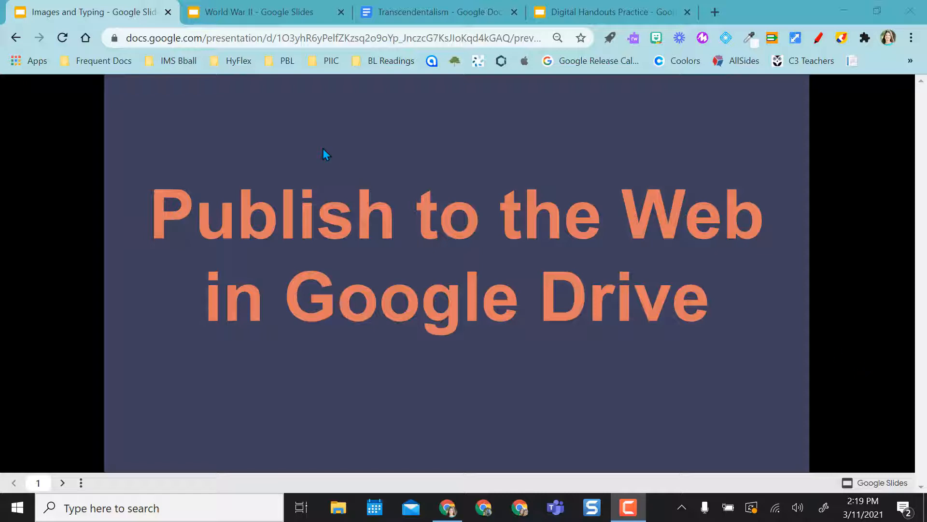
Switch to the 'World War II - Google Slides' browser tab.
{"action": "left_click", "coordinate": [254, 12]}
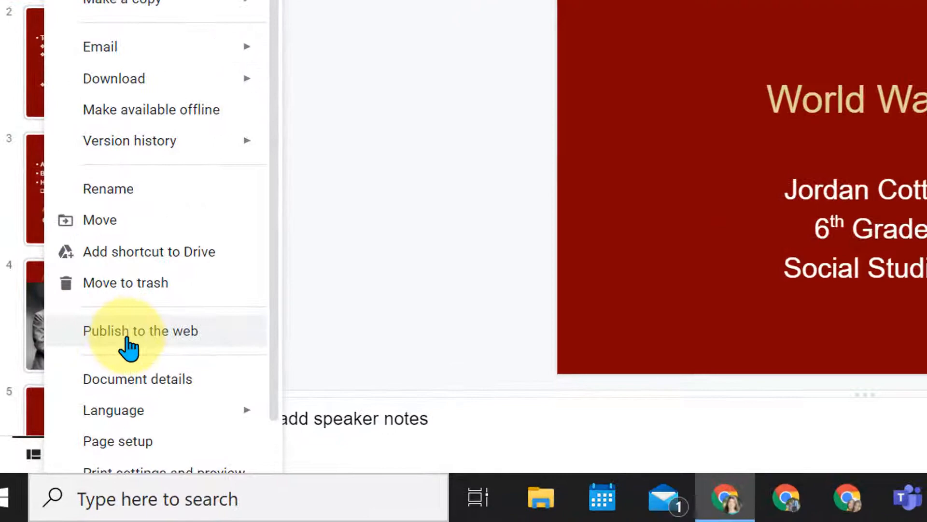
Bring up Publish to the web from File, review Link and Embed, keeping auto-advance every 3 seconds.
{"action": "left_click", "coordinate": [141, 331]}
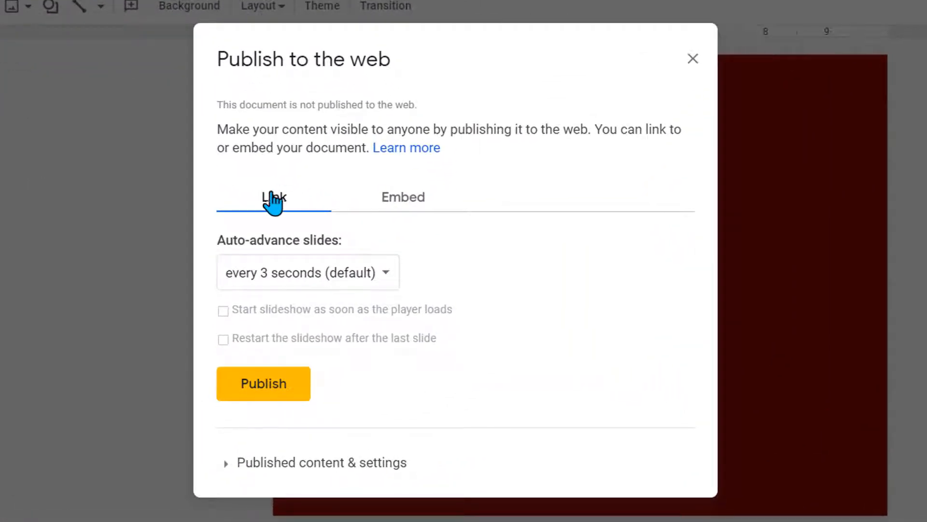
{"action": "left_click", "coordinate": [403, 197]}
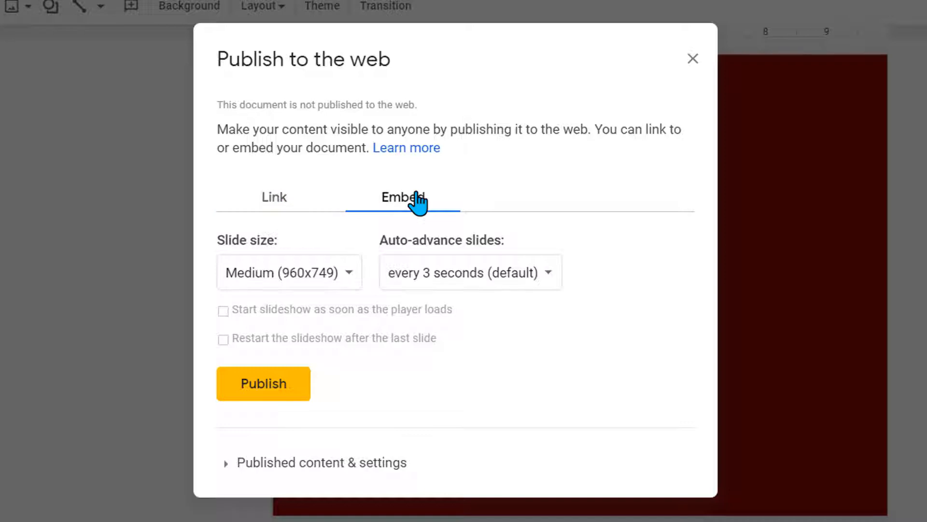
{"action": "left_click", "coordinate": [273, 197]}
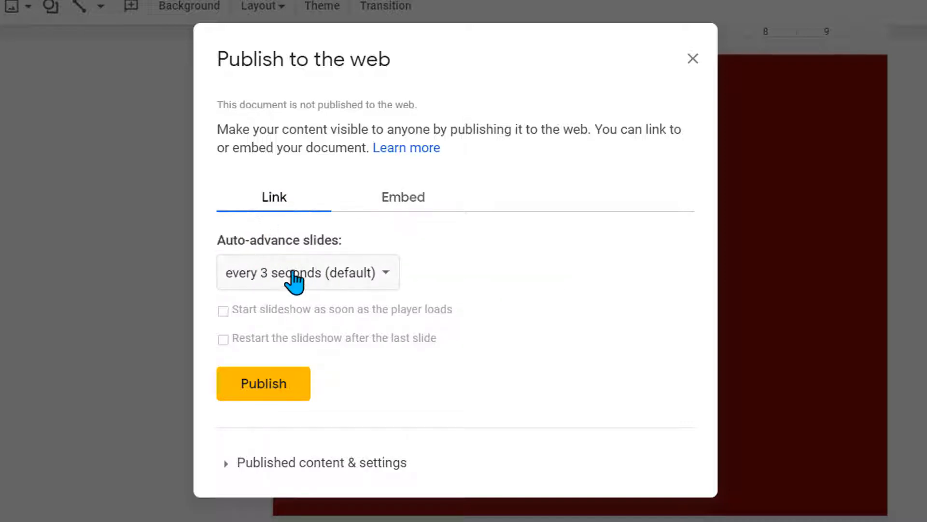
{"action": "left_click", "coordinate": [307, 273]}
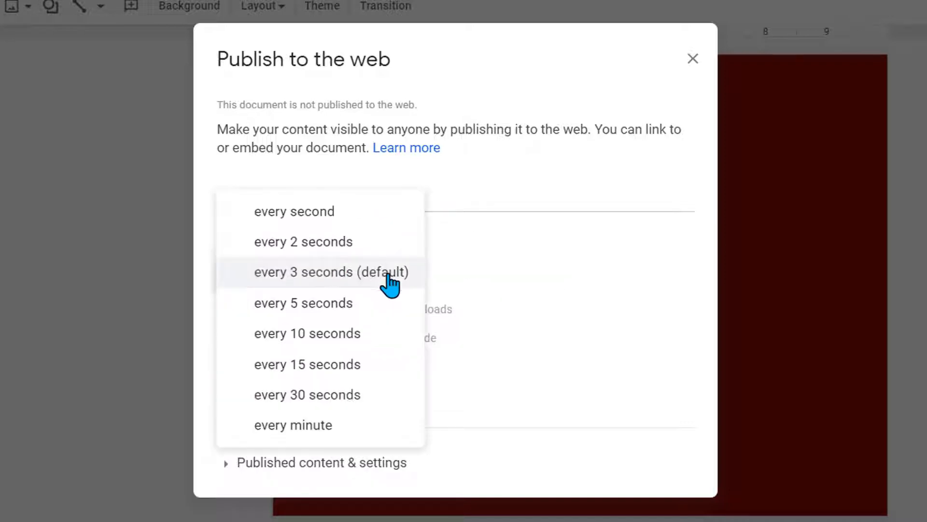
{"action": "left_click", "coordinate": [330, 272]}
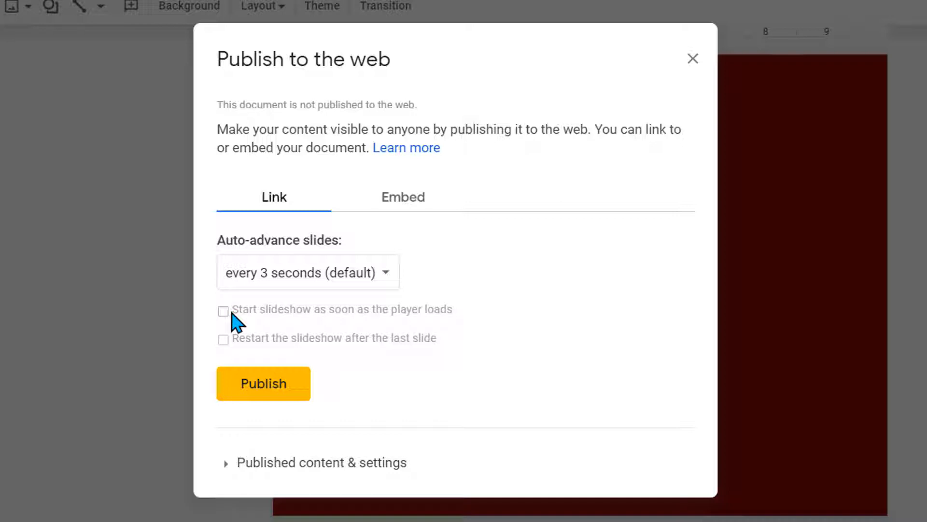
{"action": "mouse_move", "coordinate": [431, 308]}
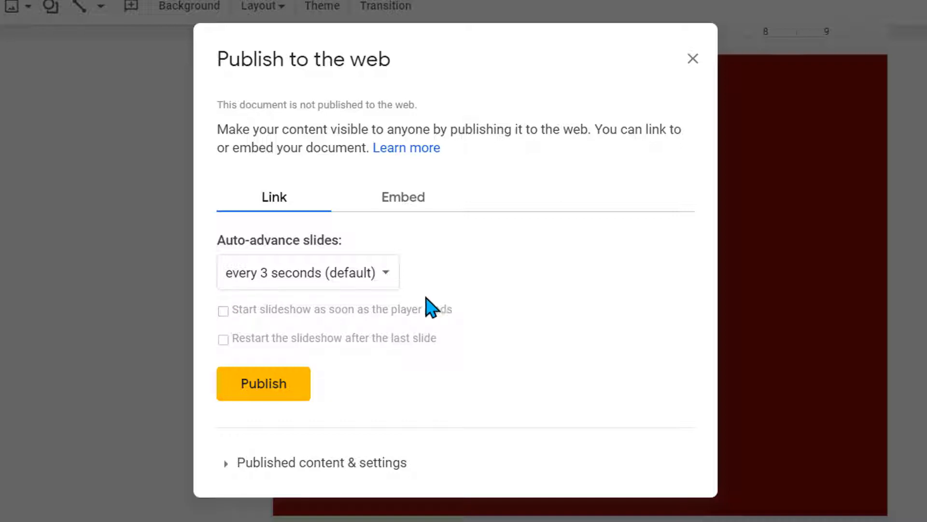
Choose the Medium (960x749) slide size in the Embed settings.
{"action": "left_click", "coordinate": [403, 197]}
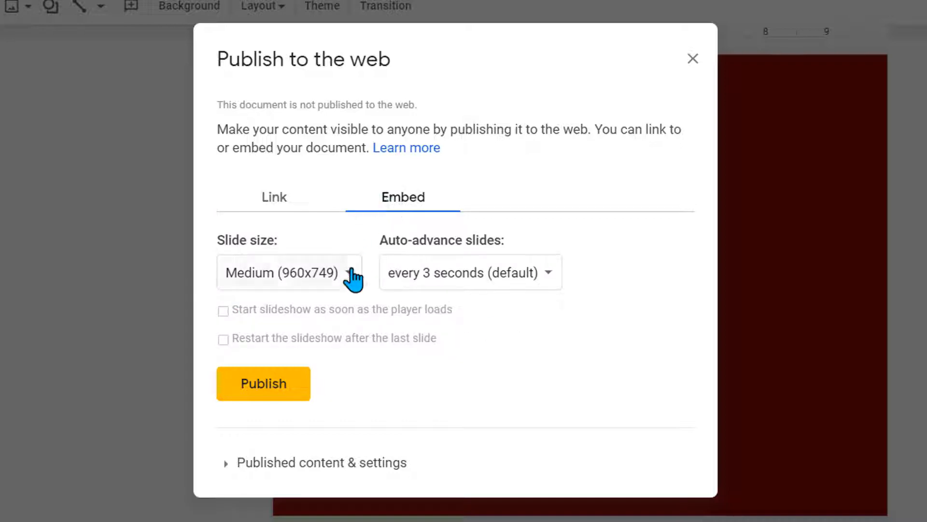
{"action": "left_click", "coordinate": [289, 272]}
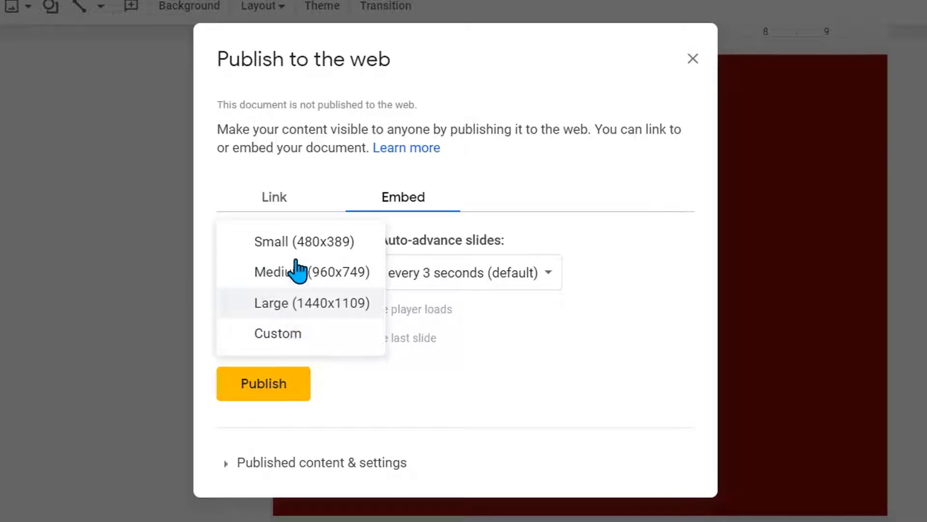
{"action": "mouse_move", "coordinate": [306, 339]}
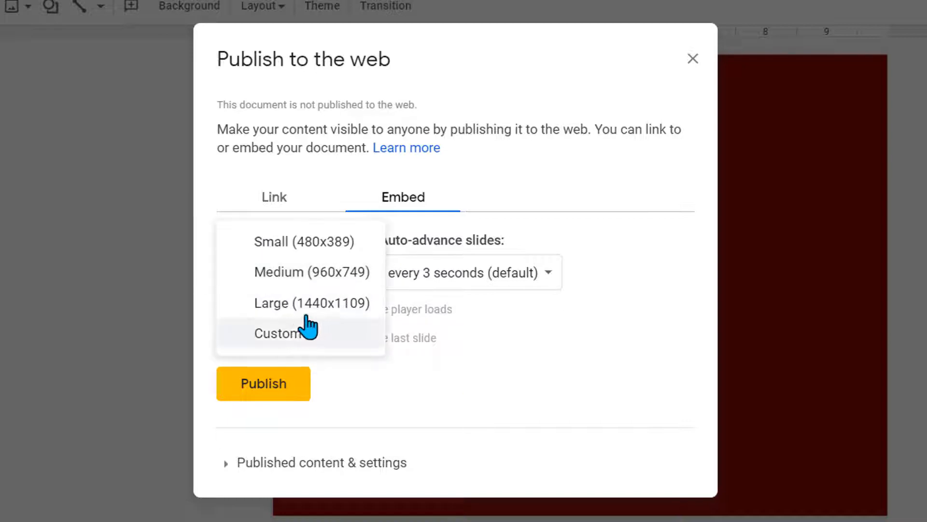
{"action": "mouse_move", "coordinate": [322, 243]}
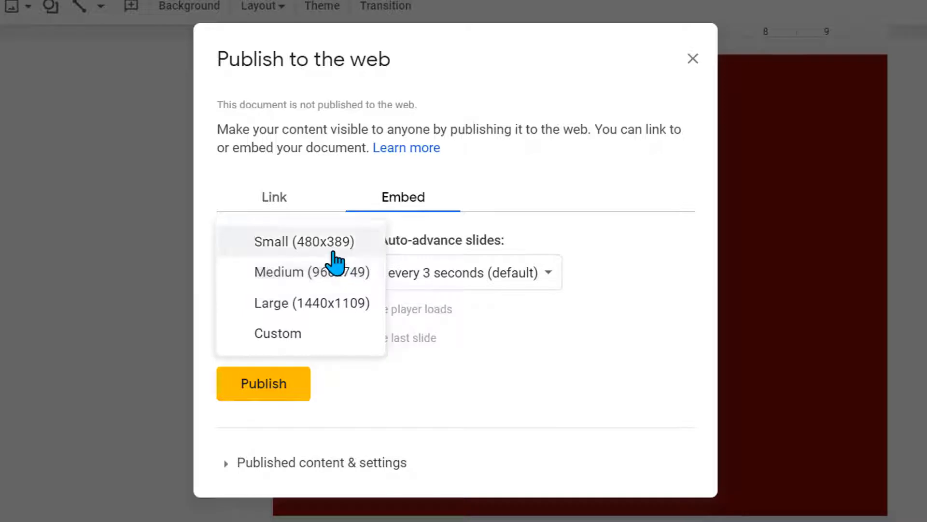
{"action": "mouse_move", "coordinate": [323, 289]}
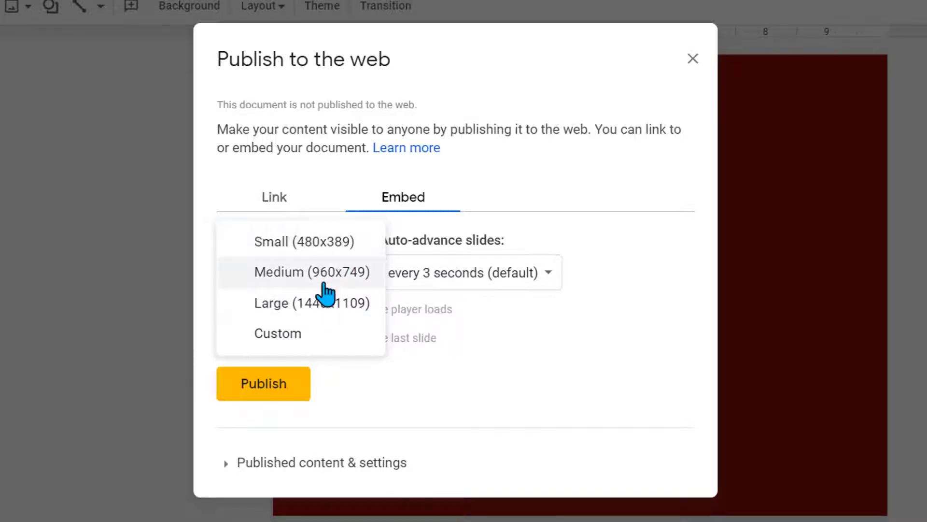
{"action": "left_click", "coordinate": [312, 271]}
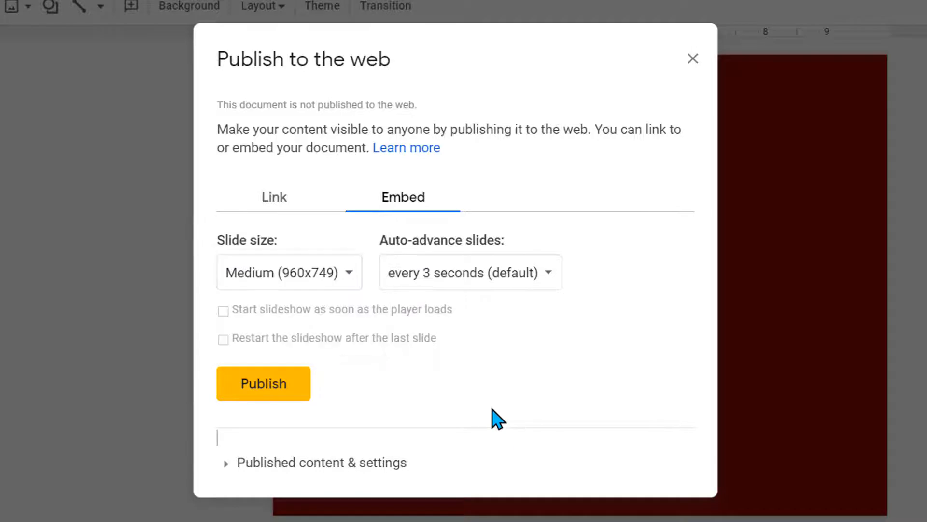
Publish the presentation, confirm the prompt, and select the generated iframe embed code.
{"action": "left_click", "coordinate": [263, 384]}
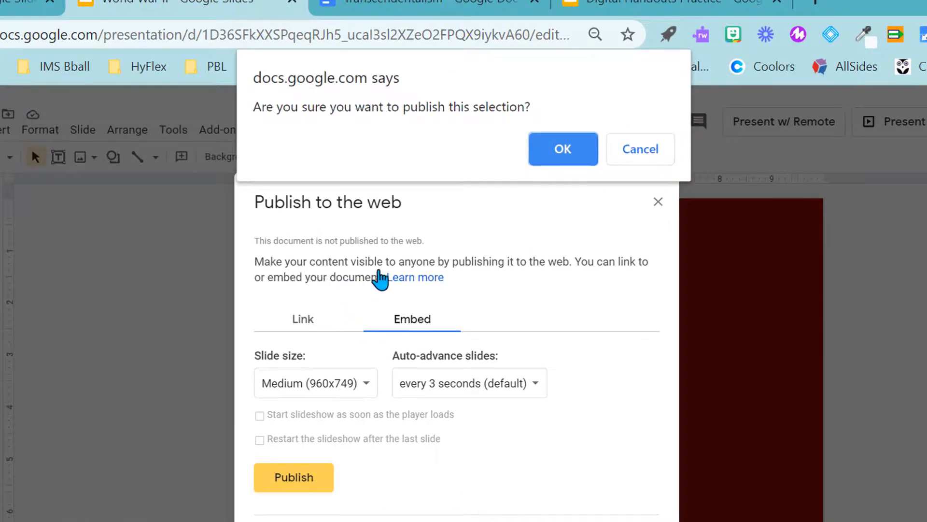
{"action": "mouse_move", "coordinate": [562, 273]}
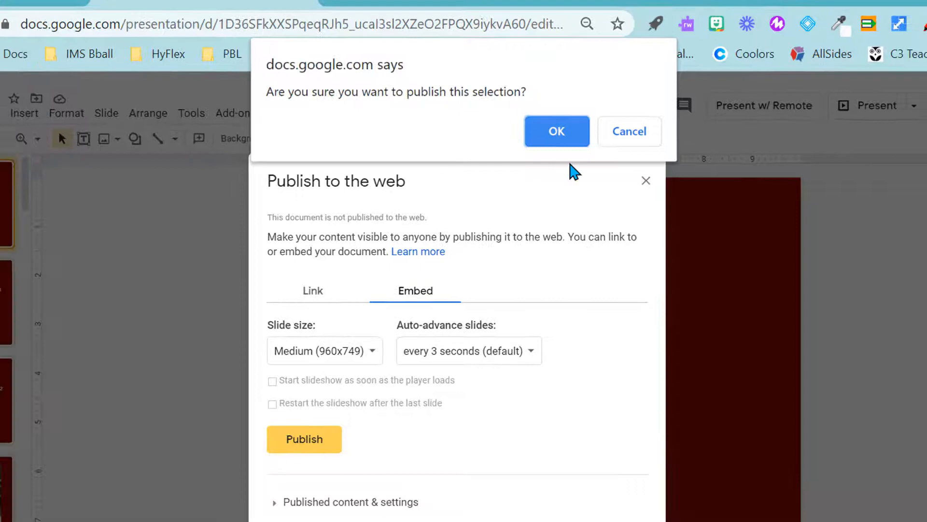
{"action": "left_click", "coordinate": [556, 131]}
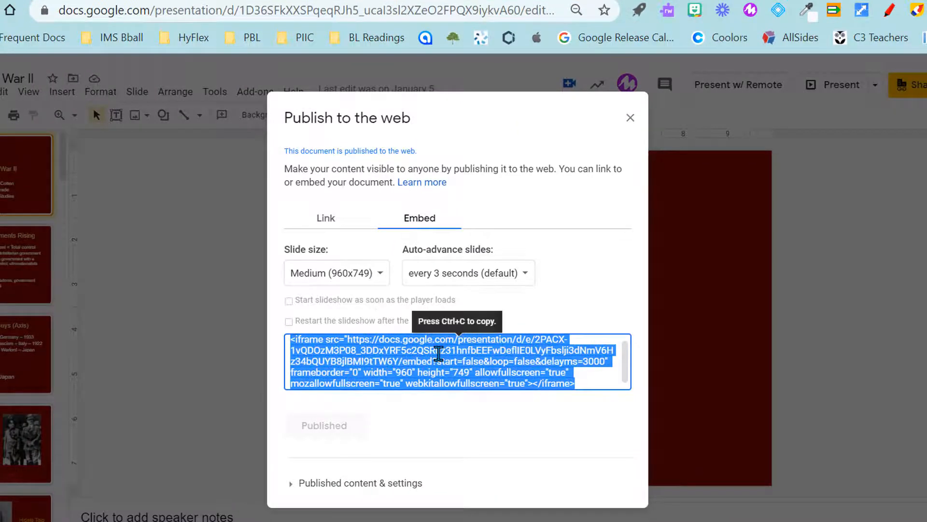
{"action": "left_click", "coordinate": [325, 217]}
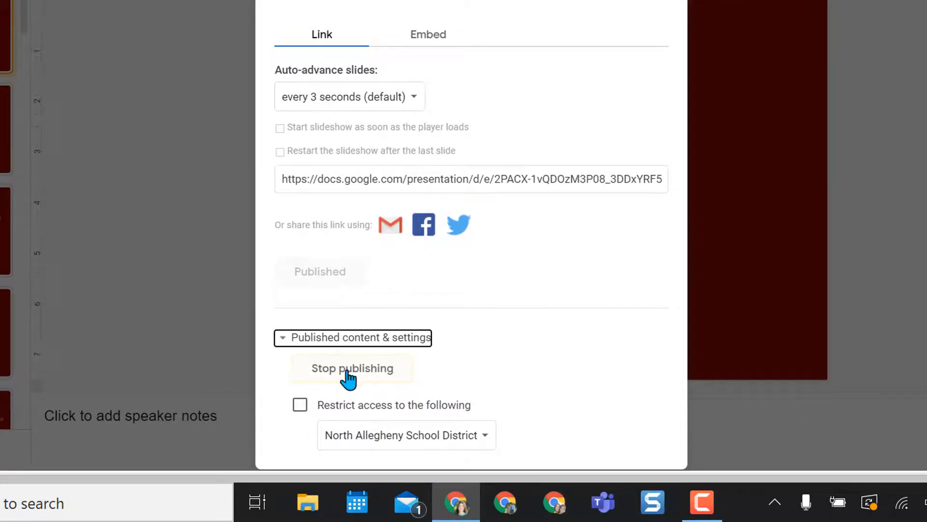
{"action": "mouse_move", "coordinate": [586, 354]}
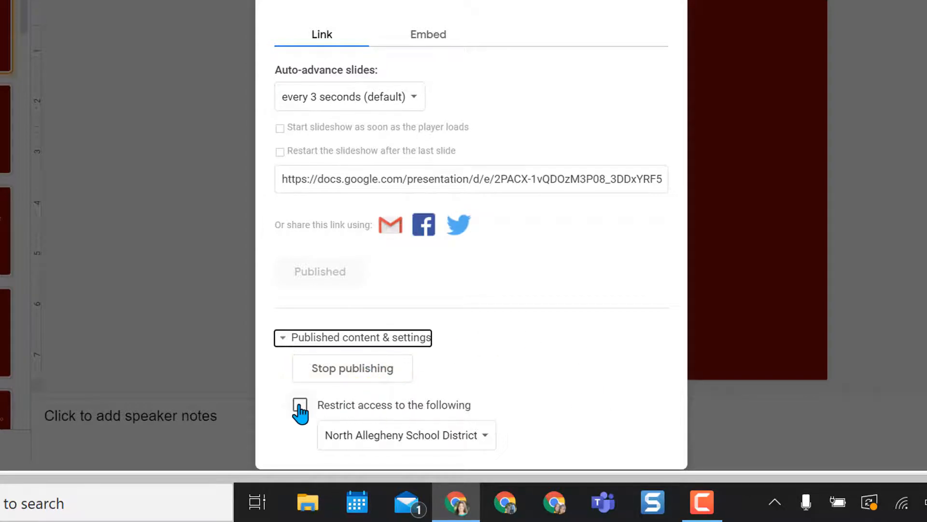
Toggle 'Restrict access to the following' in Published content & settings, leaving access unrestricted.
{"action": "left_click", "coordinate": [300, 404]}
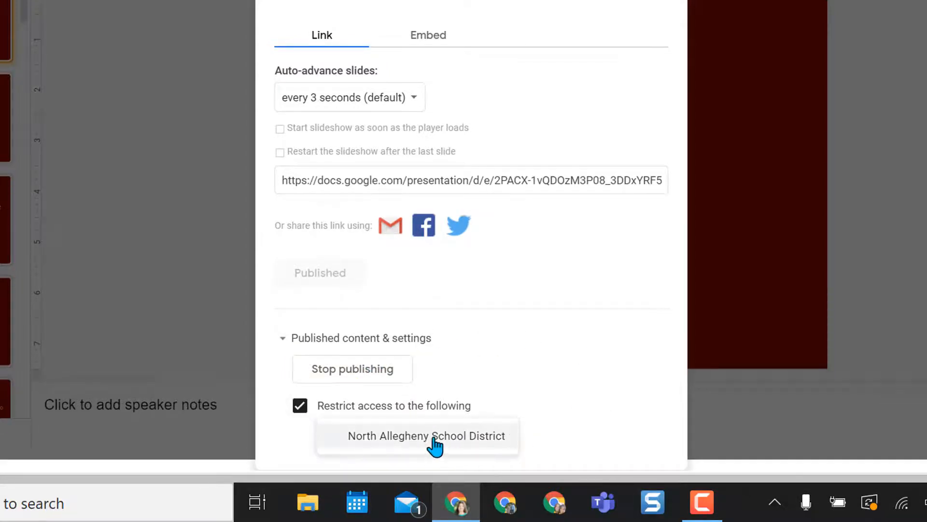
{"action": "left_click", "coordinate": [299, 405]}
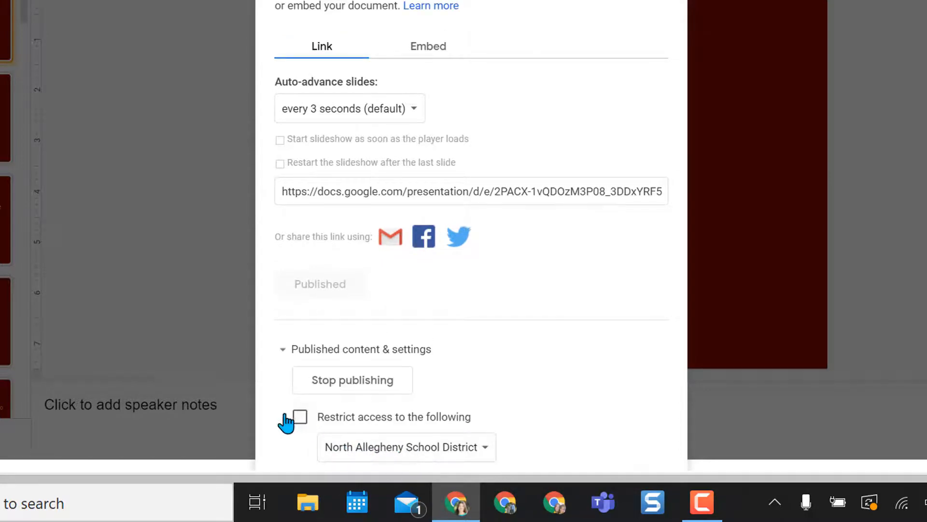
{"action": "left_click", "coordinate": [300, 416]}
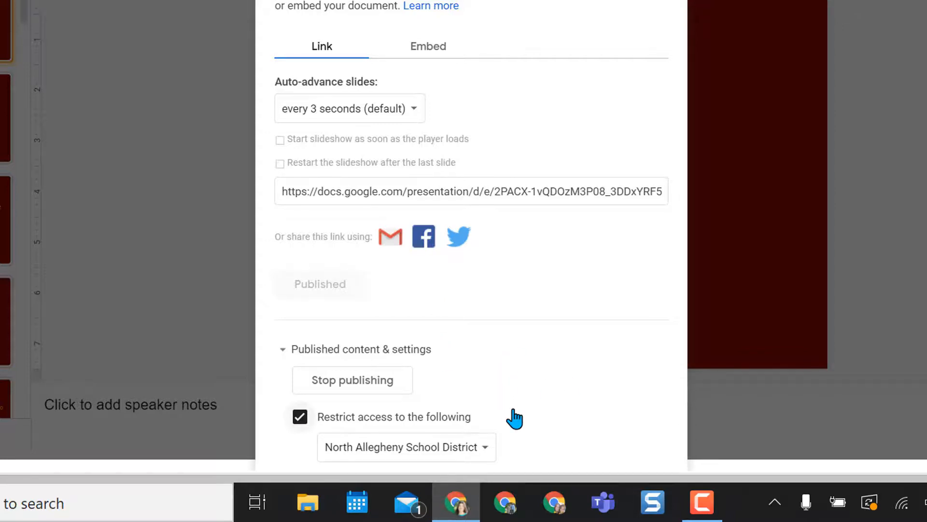
{"action": "left_click", "coordinate": [300, 416]}
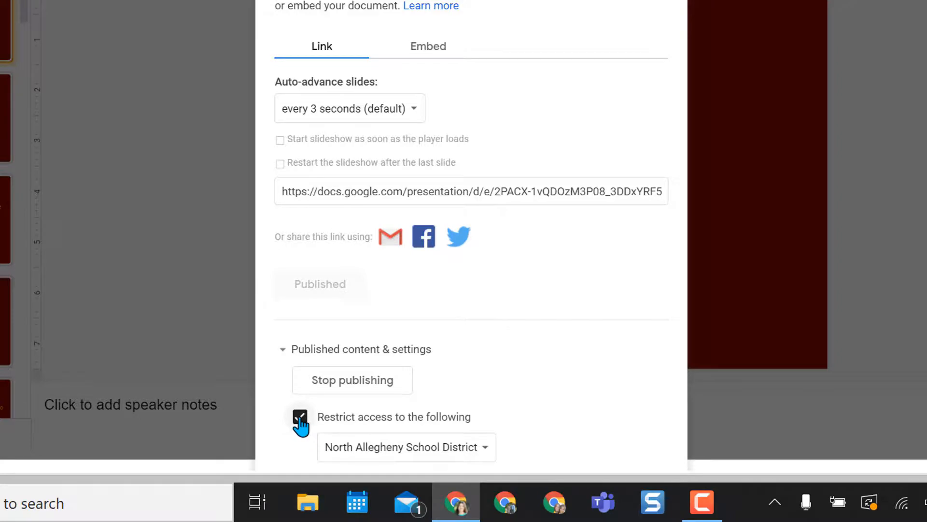
{"action": "left_click", "coordinate": [300, 416]}
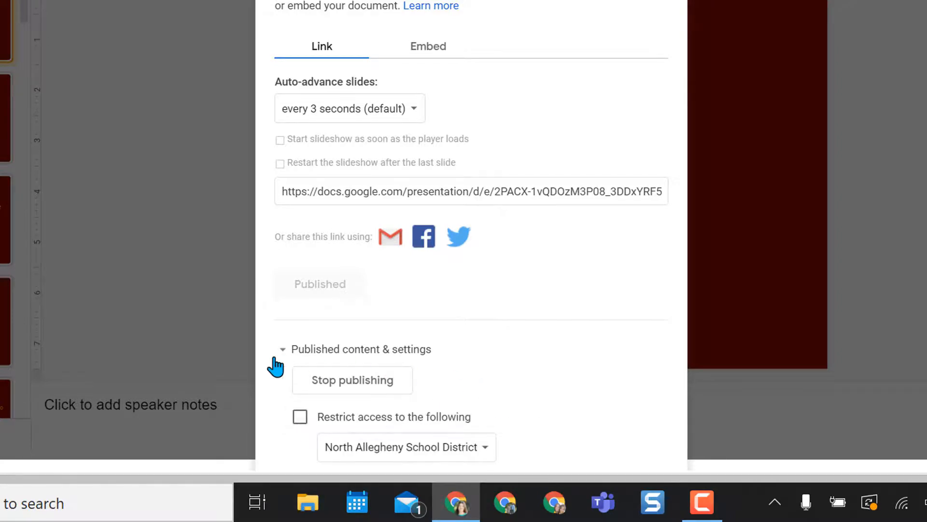
{"action": "left_click", "coordinate": [457, 317]}
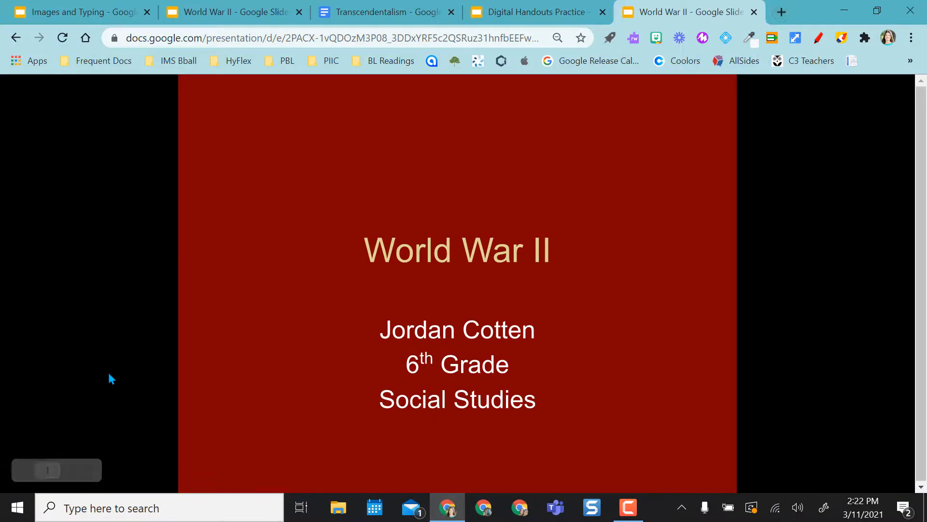
Advance the published slideshow in its browser tab to the Allies slide.
{"action": "left_click", "coordinate": [71, 470]}
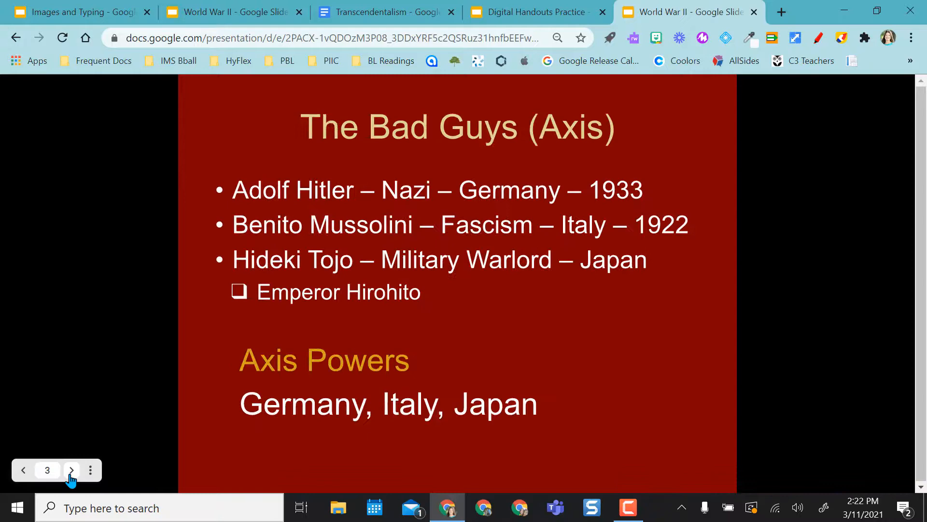
{"action": "left_click", "coordinate": [70, 470]}
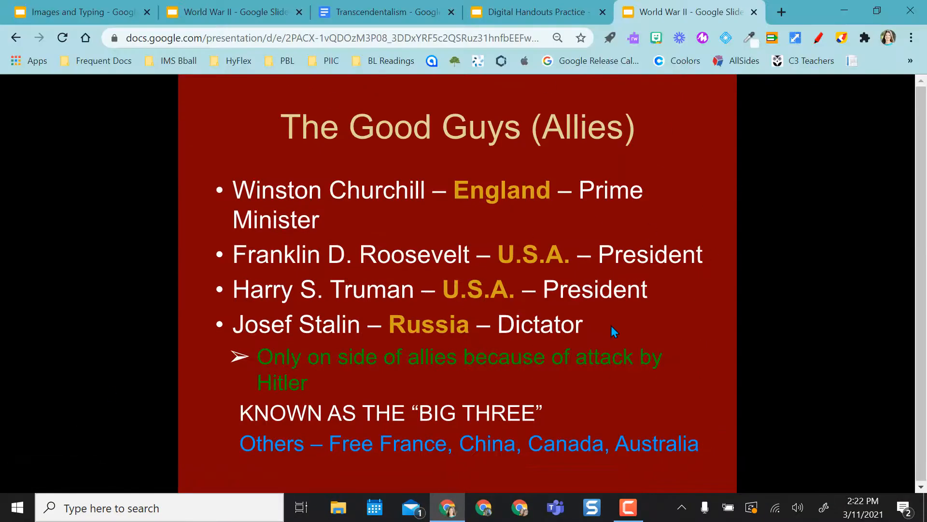
{"action": "mouse_move", "coordinate": [831, 363]}
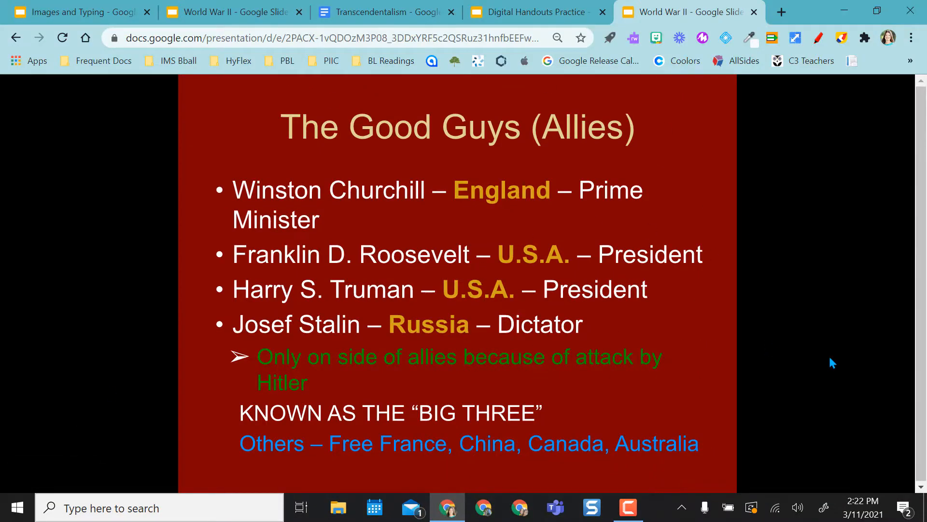